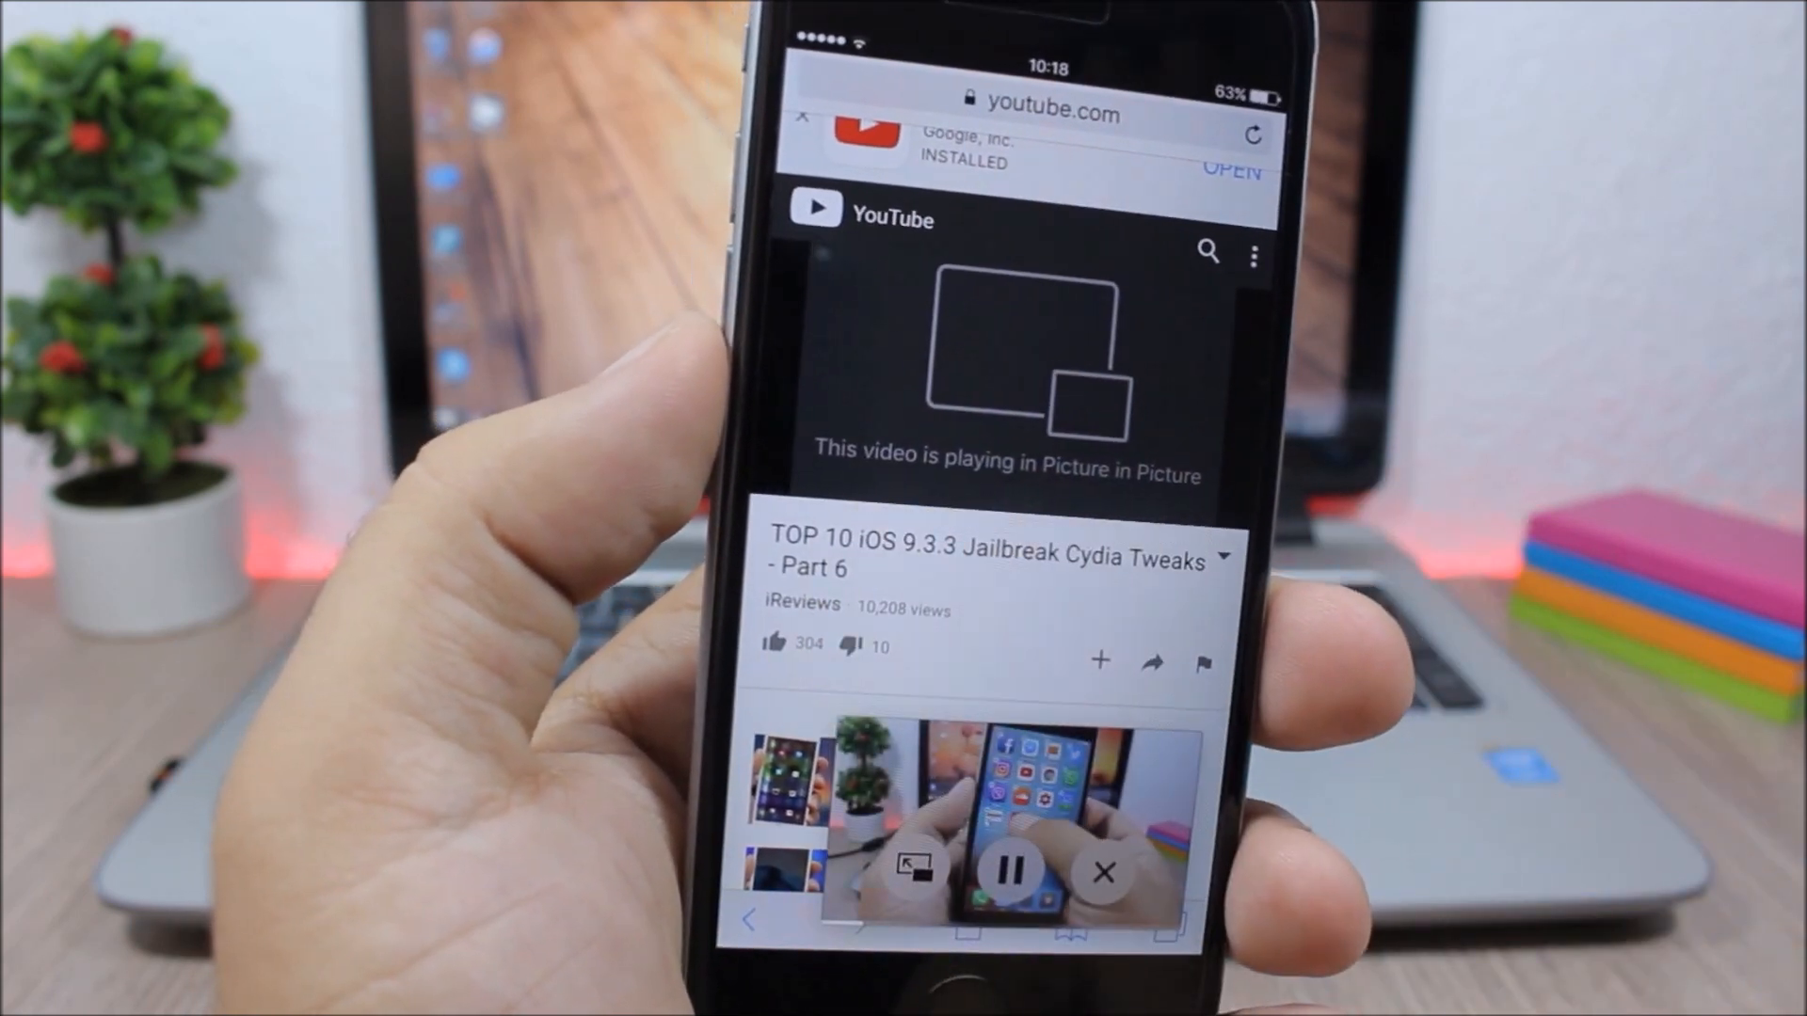
- Exit Safari to the home screen, leaving the YouTube video playing in picture-in-picture
key("home")
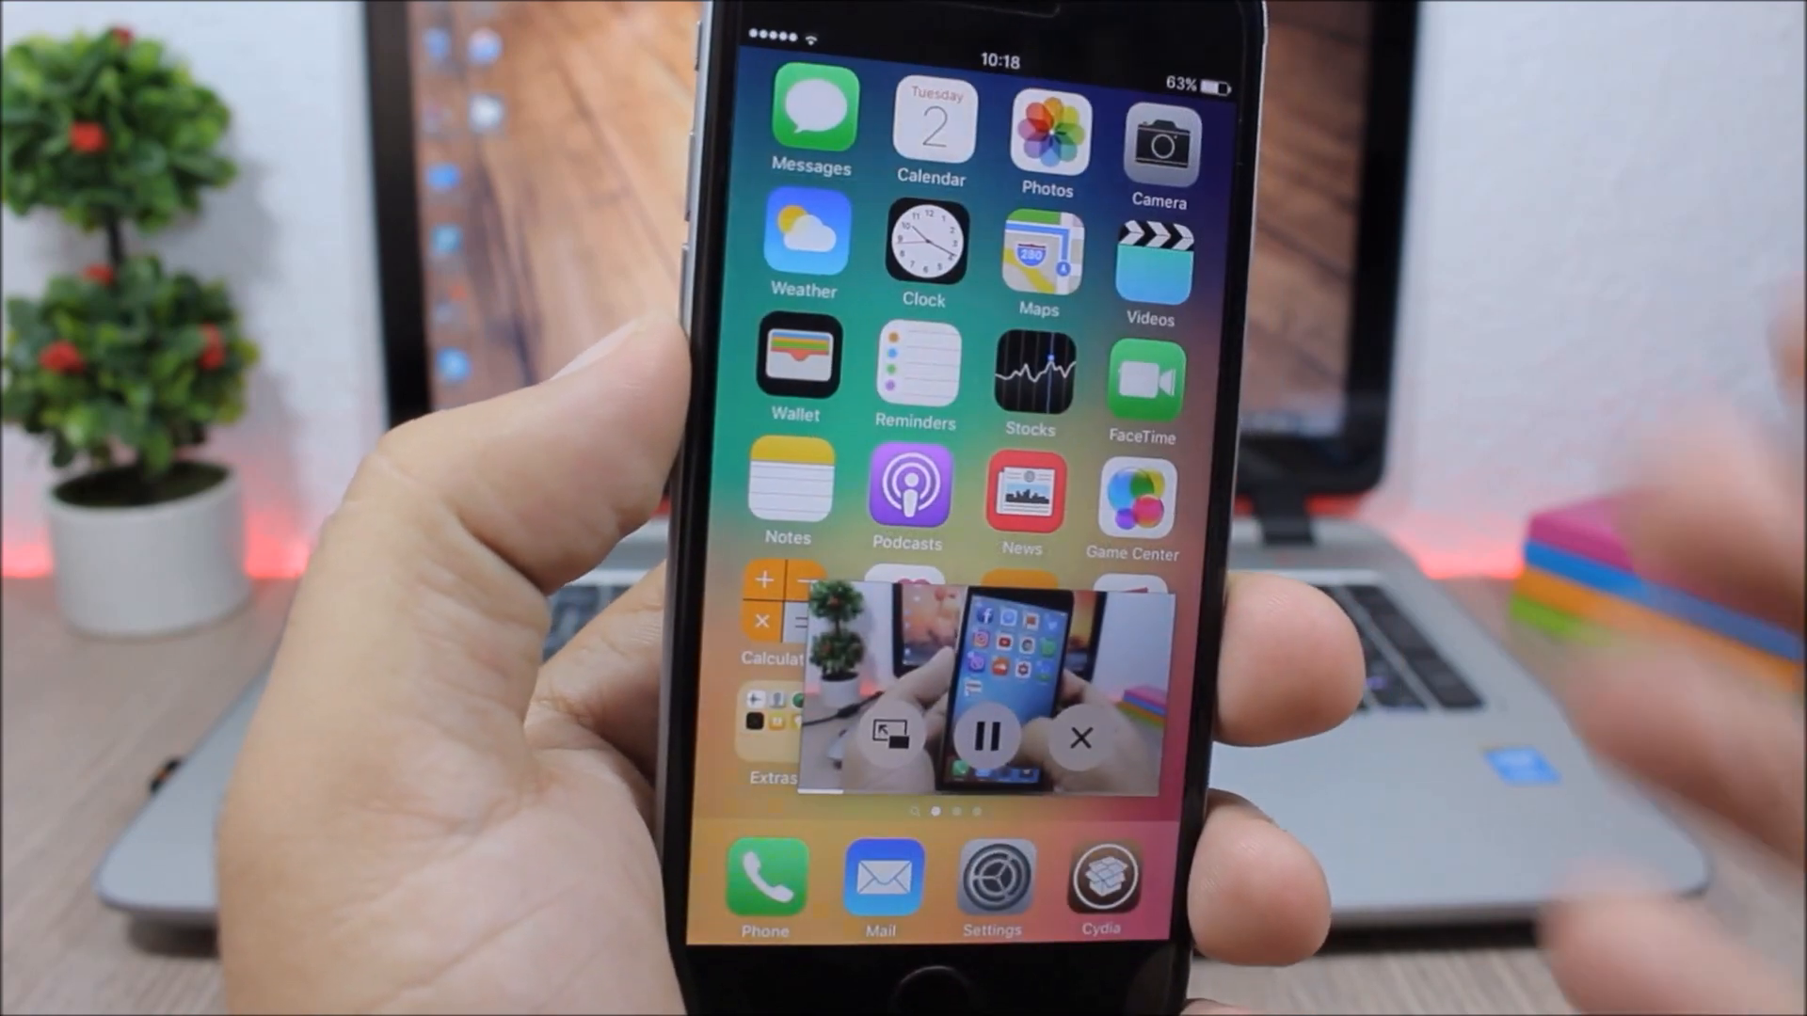